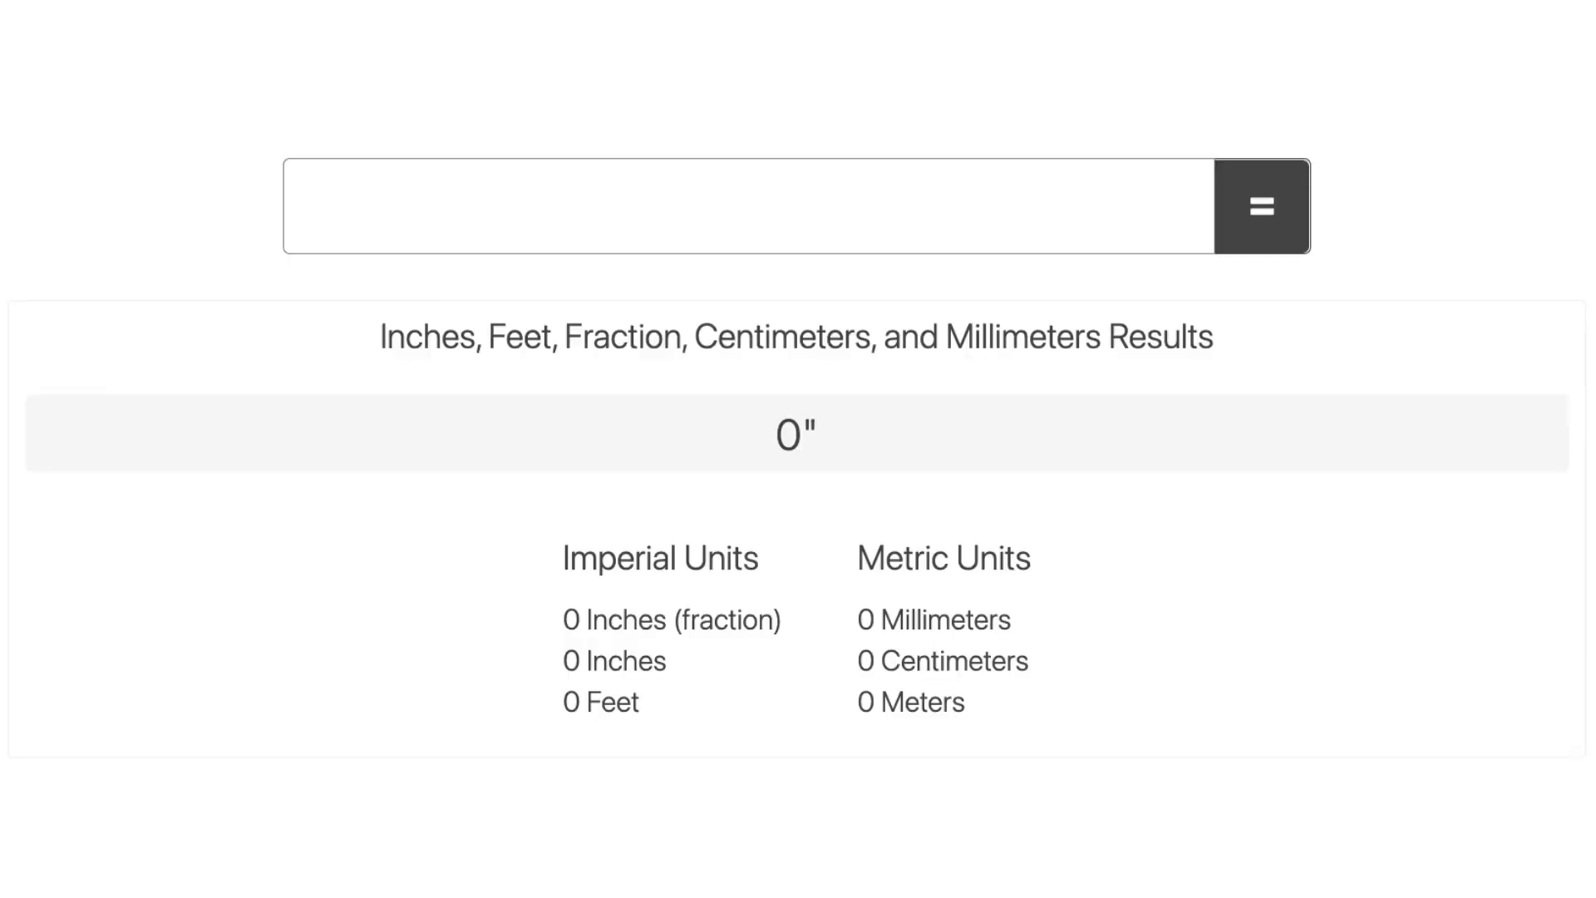
text(36c)
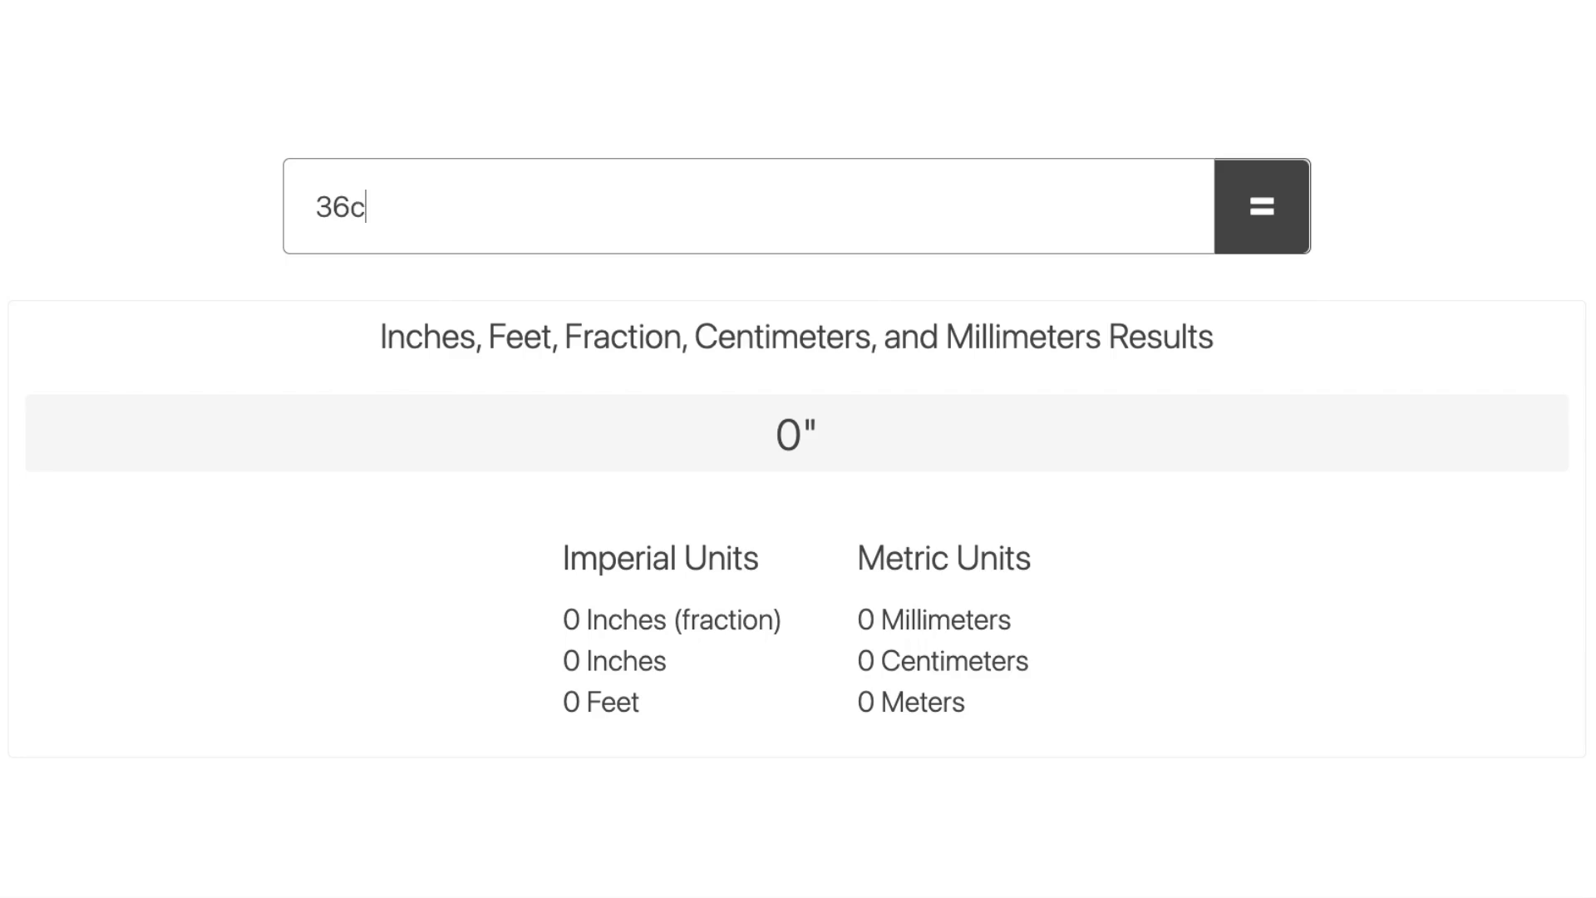
text(m)
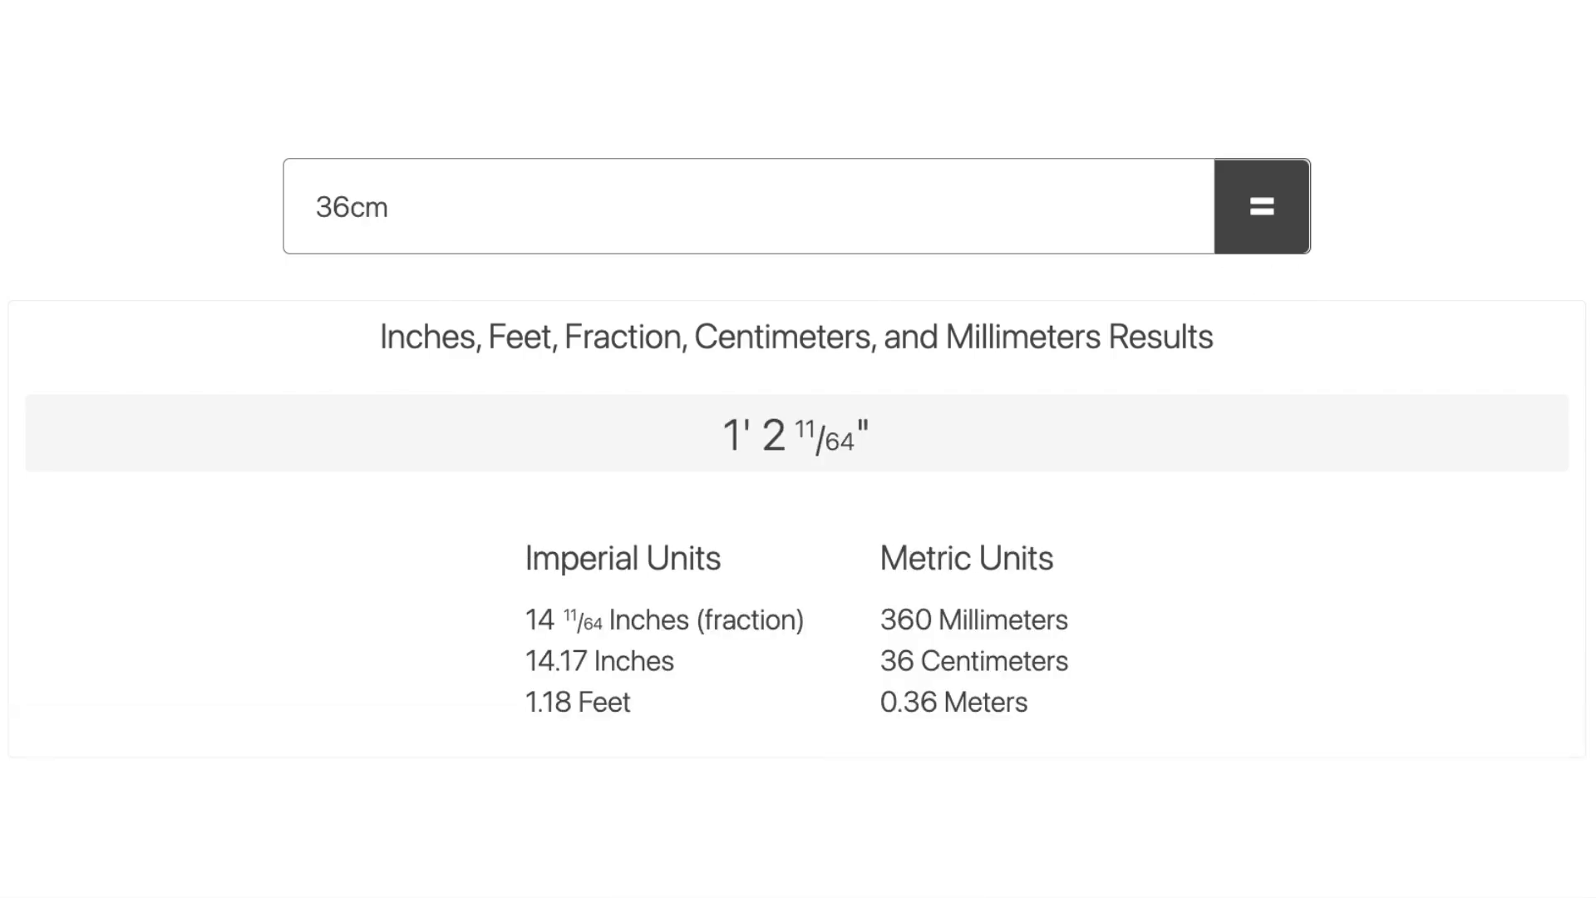